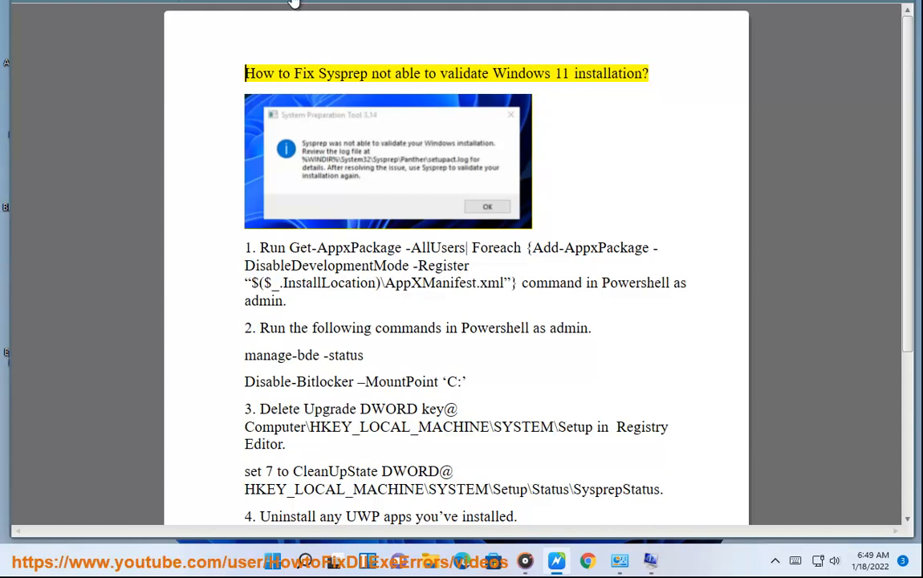
Select a word in step 1's command, then search 'POWER' and launch PowerShell as administrator
double_click(561, 73)
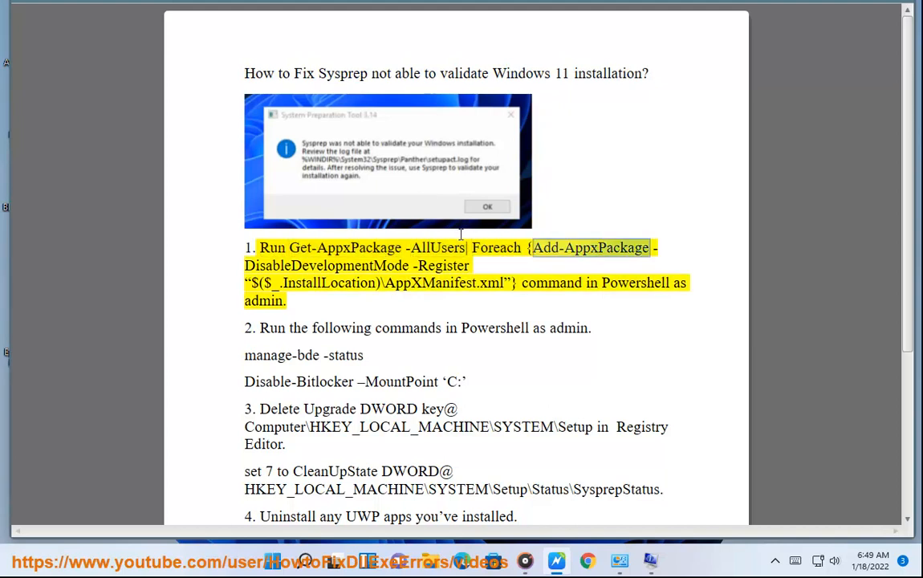
type("PO")
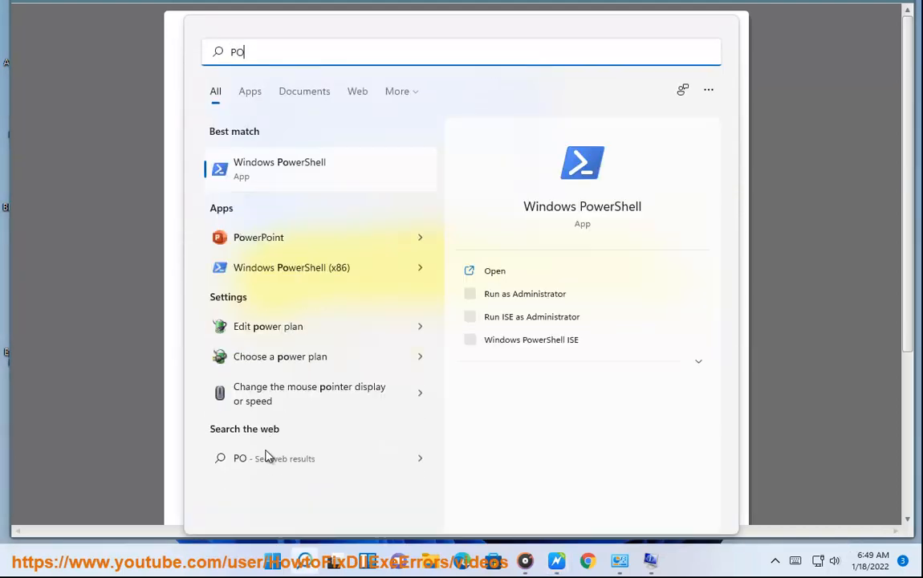
type("WER")
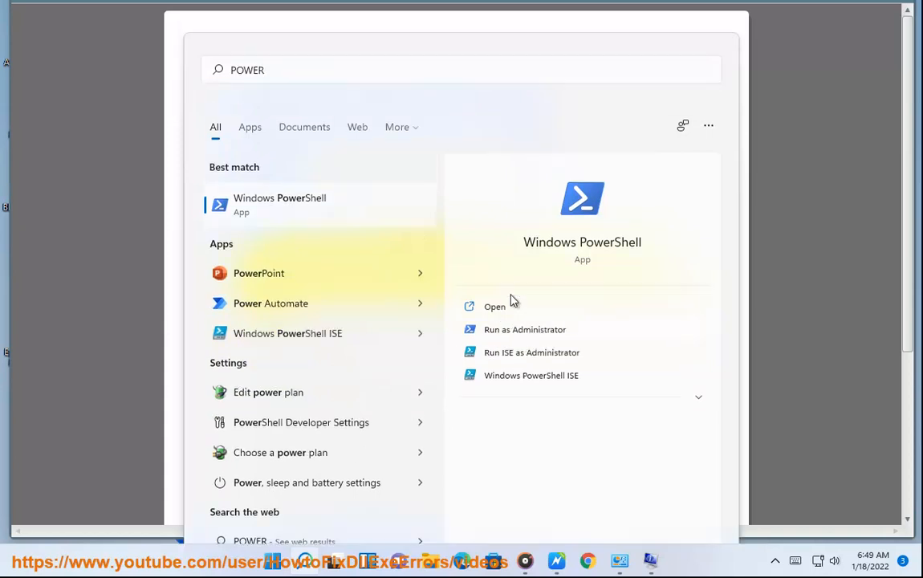
left_click(524, 329)
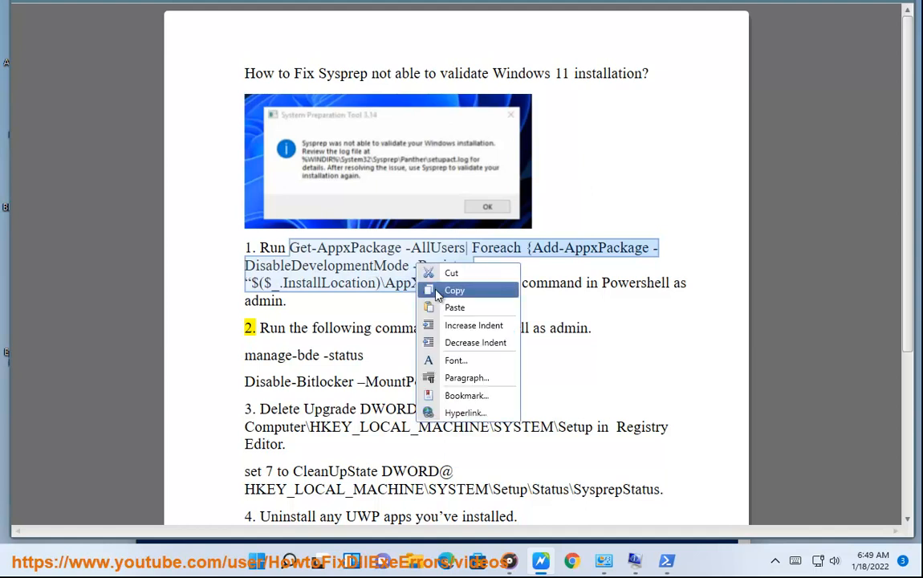
Copy step 1's Get-AppxPackage -AllUsers re-registration command into the admin PowerShell window
left_click(665, 560)
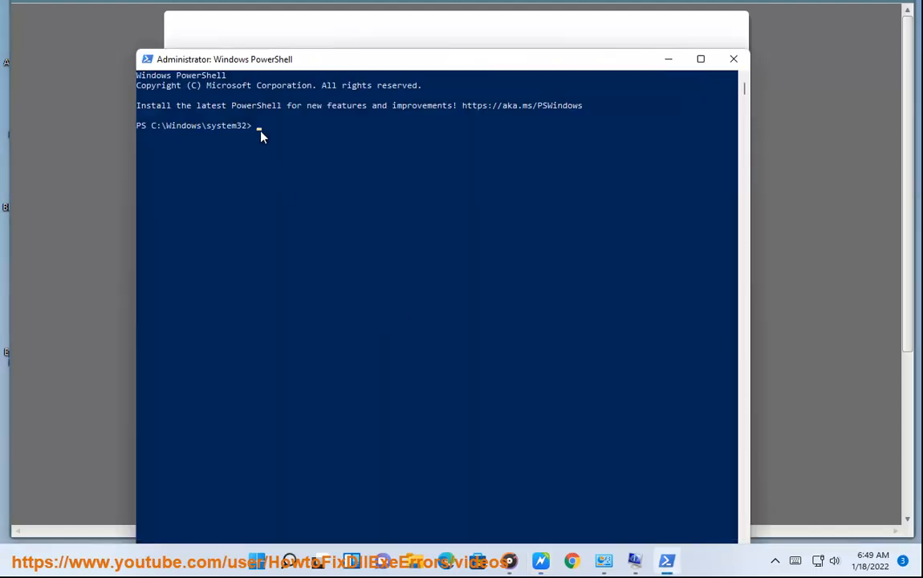
type("Get-AppxPackage -AllUsers| Foreach {Add-AppxPackage -DisableDevelopmentMode -Register $($_.InstallLocation)\\AppXManifest.xml}")
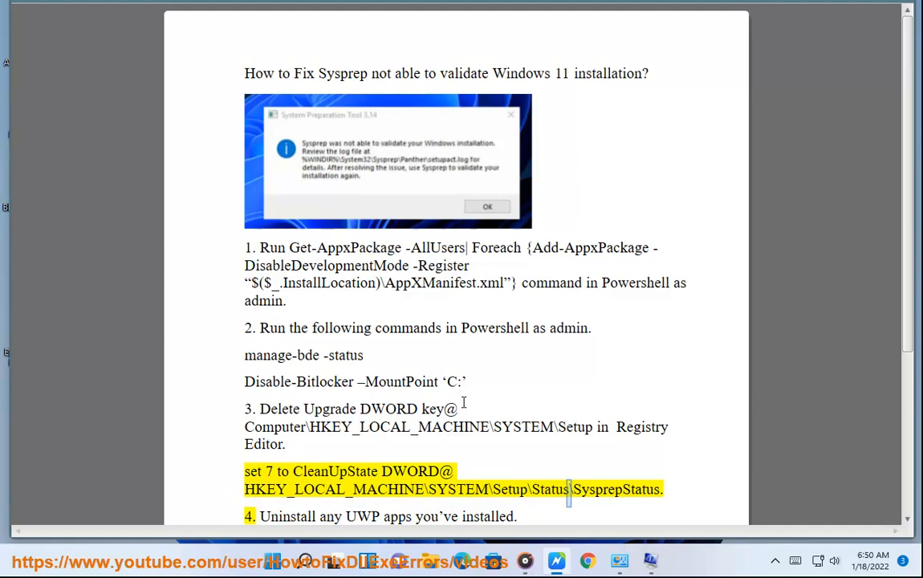
Start a new PowerShell session, approving the administrator (UAC) prompt with Yes
scroll("up", 3)
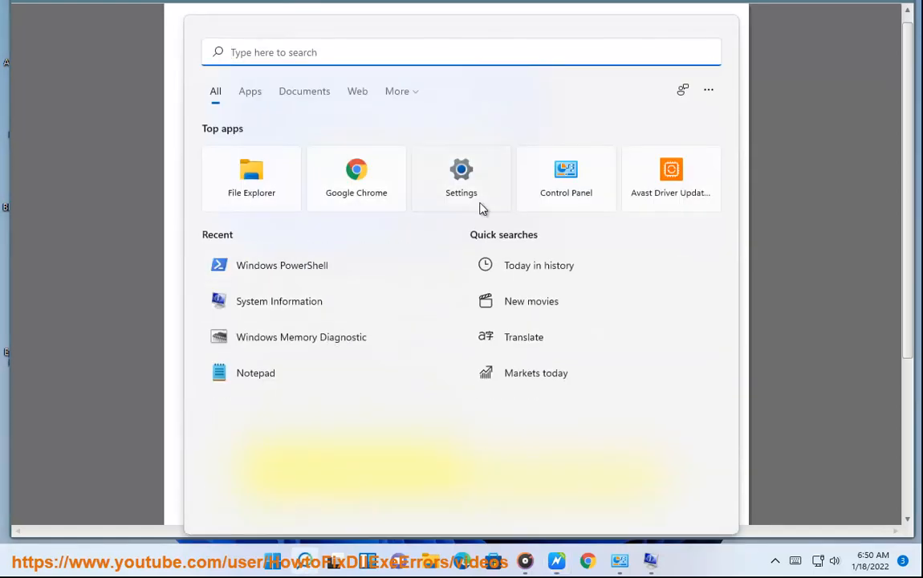
left_click(282, 265)
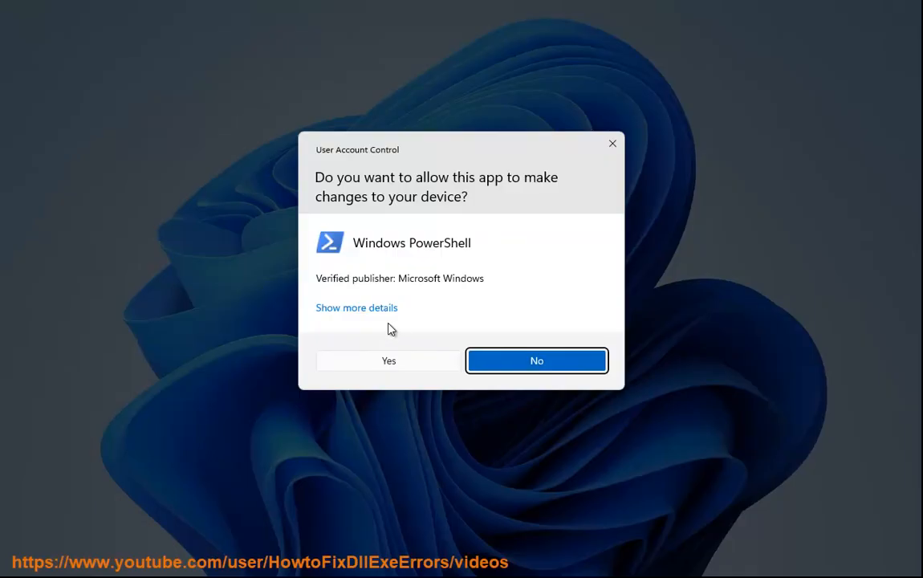
left_click(388, 360)
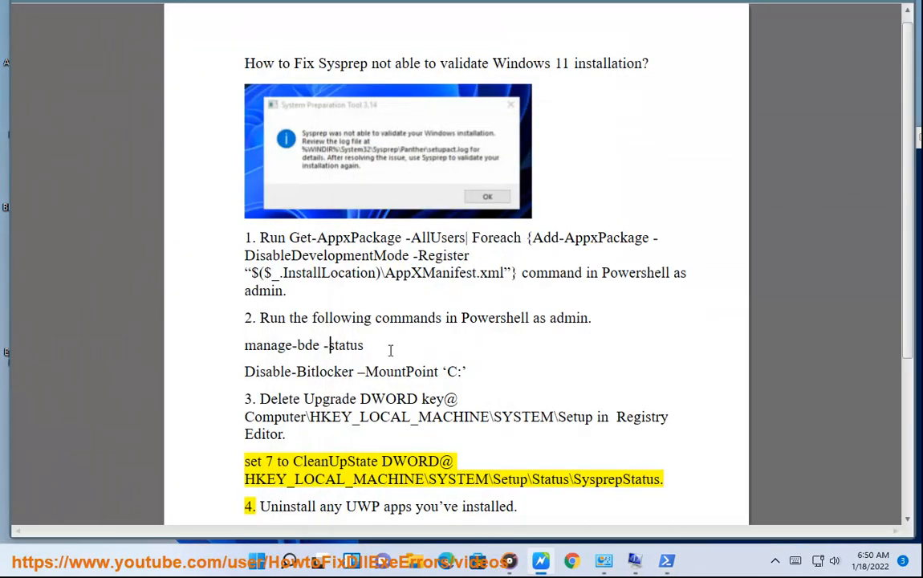
Run manage-bde -status, showing drive C: fully decrypted with BitLocker protection off
left_click(666, 560)
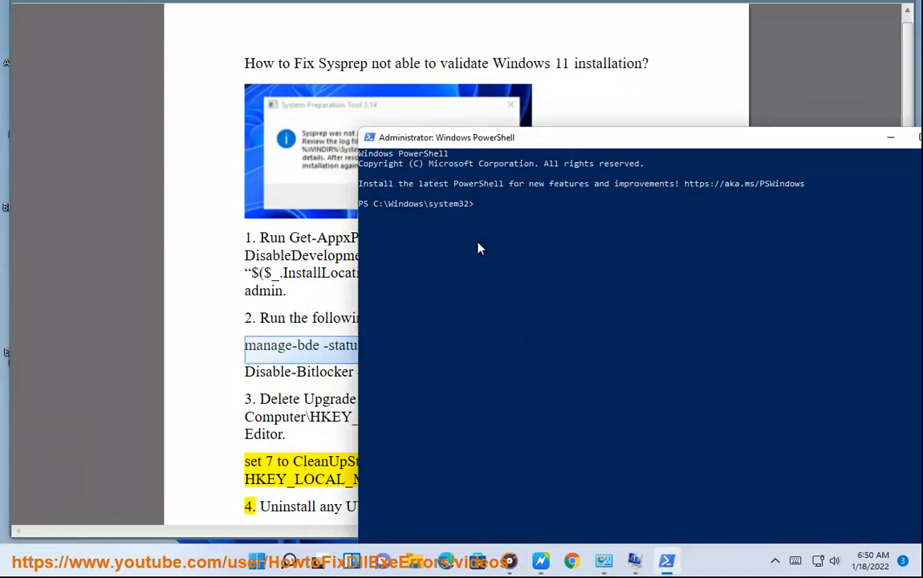
key("Return")
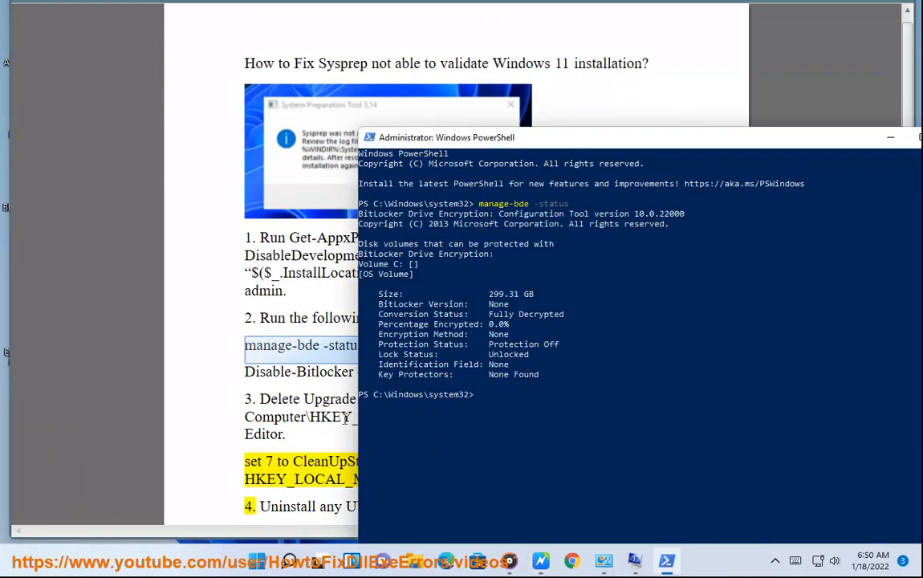
left_click(889, 137)
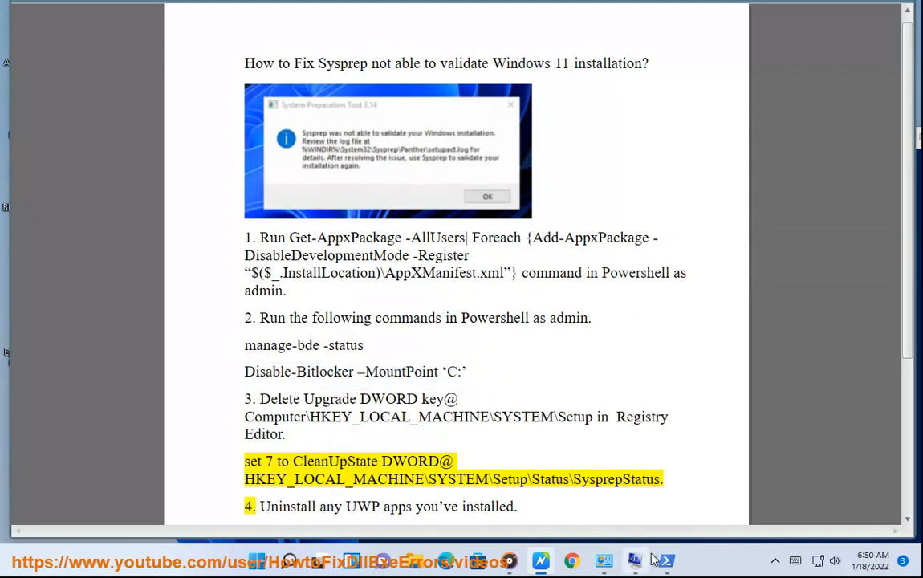
left_click(665, 559)
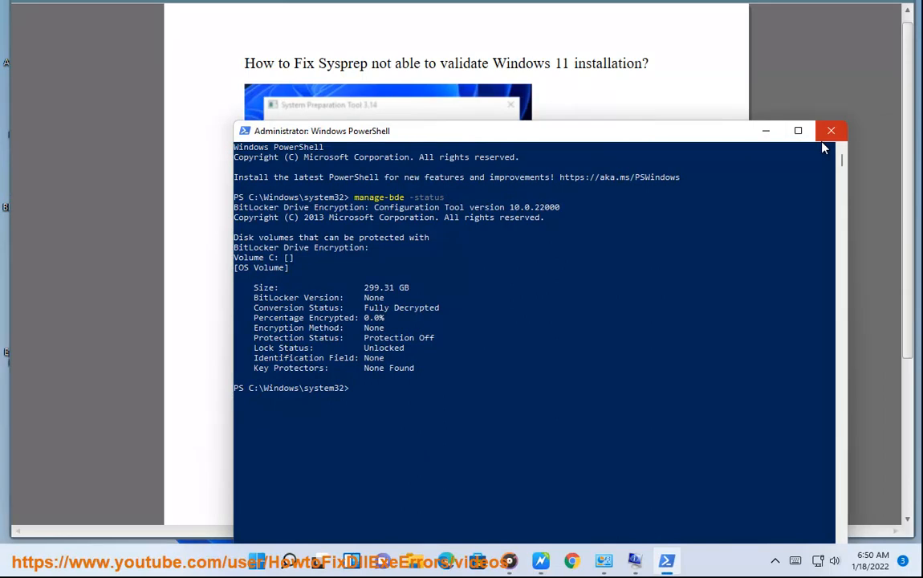
Close PowerShell and inspect the OOBEInProgress value under HKEY_LOCAL_MACHINE\SYSTEM\Setup in Registry Editor
left_click(832, 130)
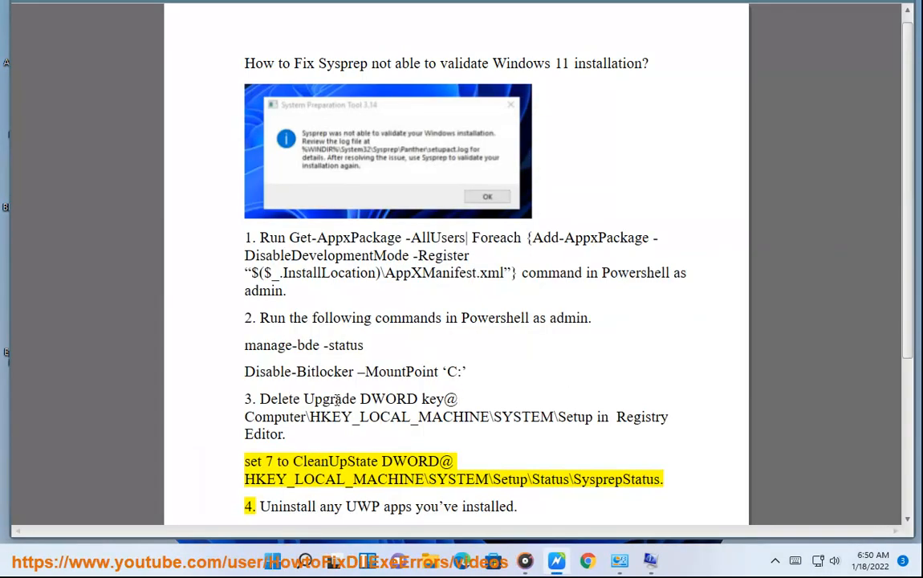
mouse_move(588, 416)
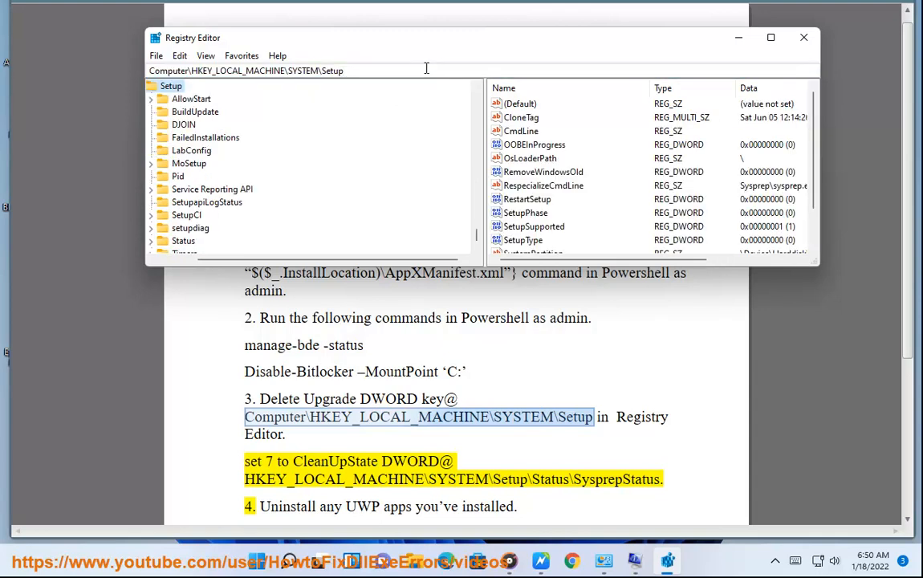
mouse_move(580, 153)
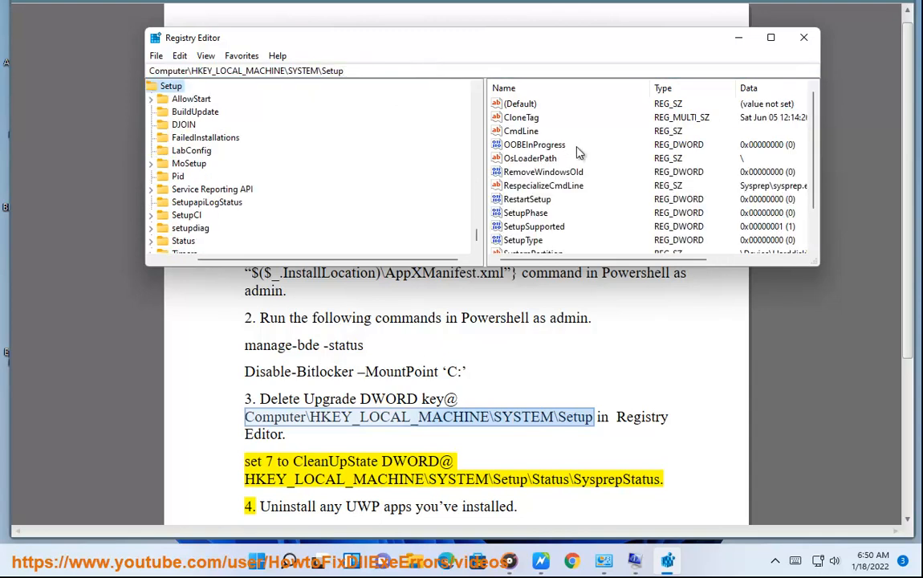
left_click(534, 145)
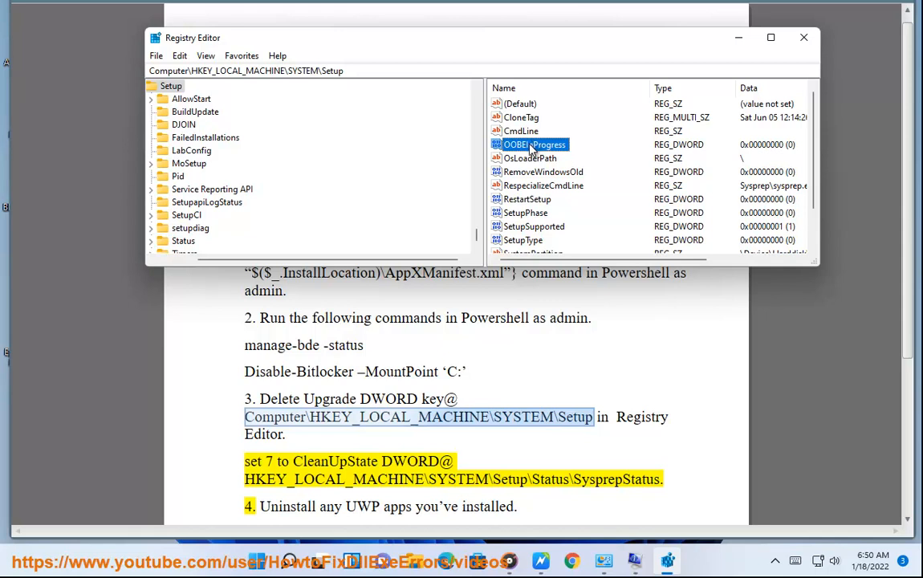
mouse_move(560, 201)
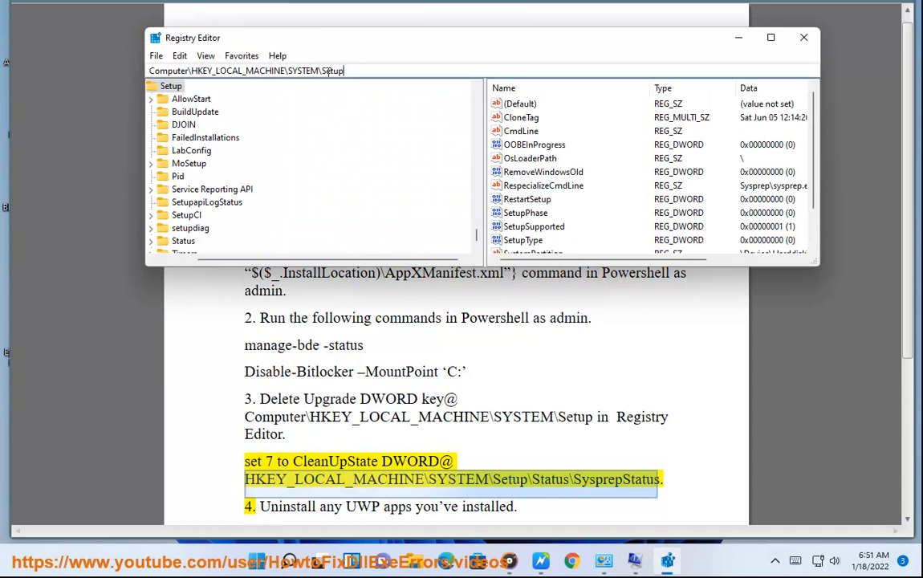
left_click(209, 228)
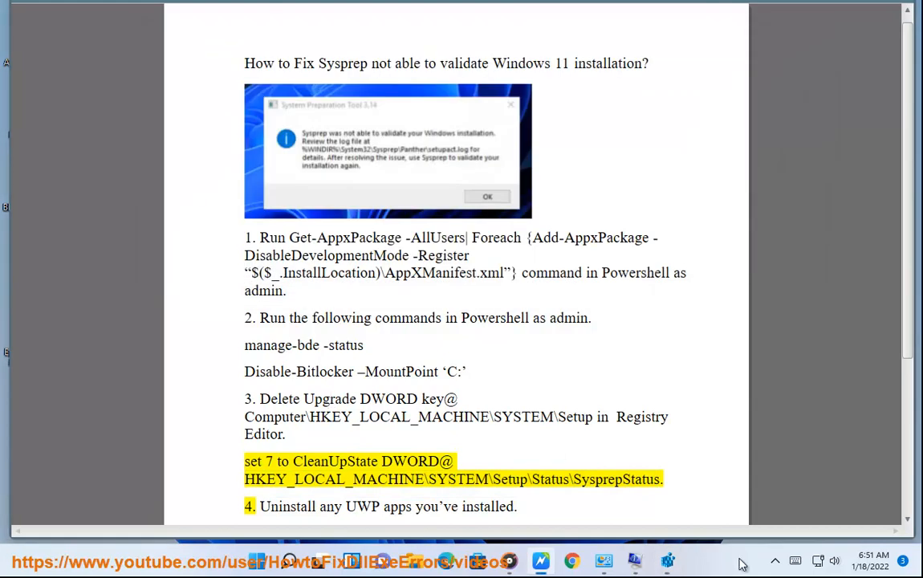
left_click(287, 434)
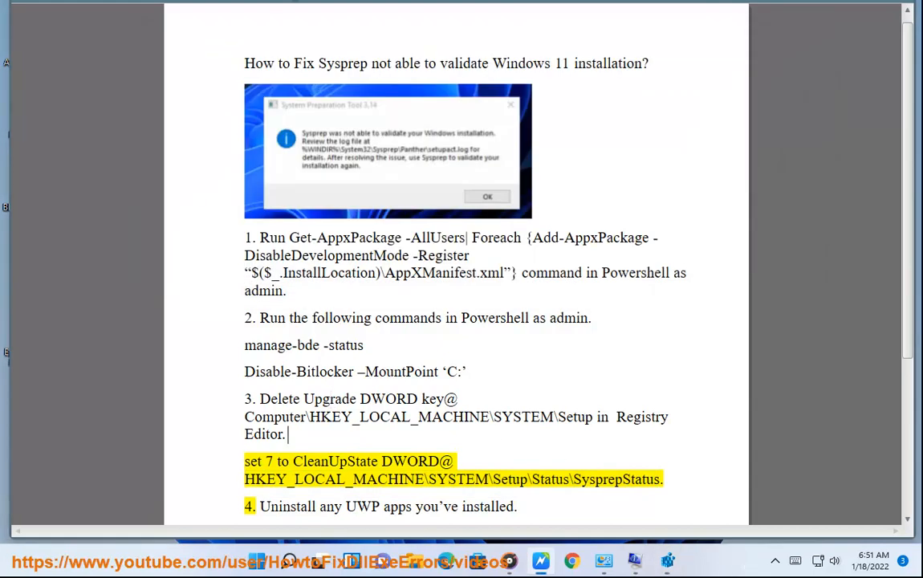
scroll("down", 3)
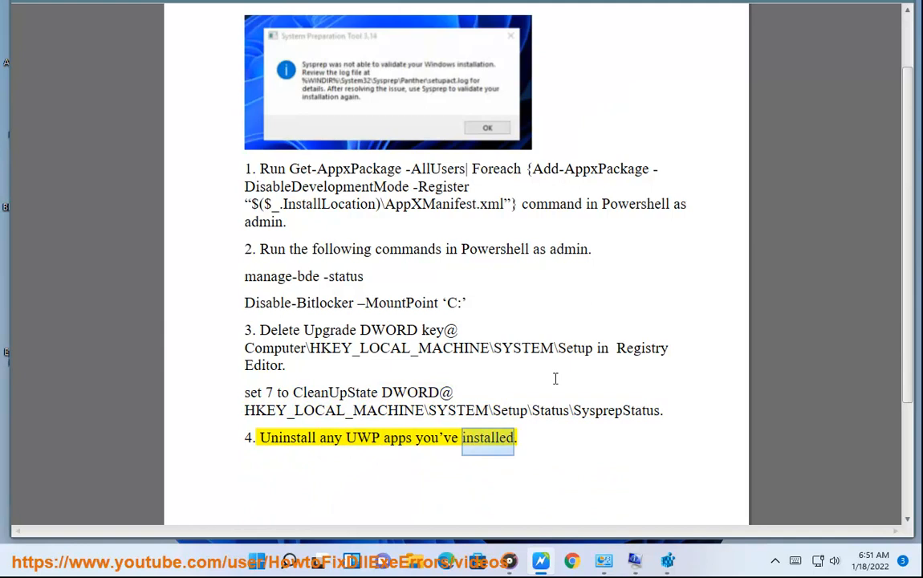